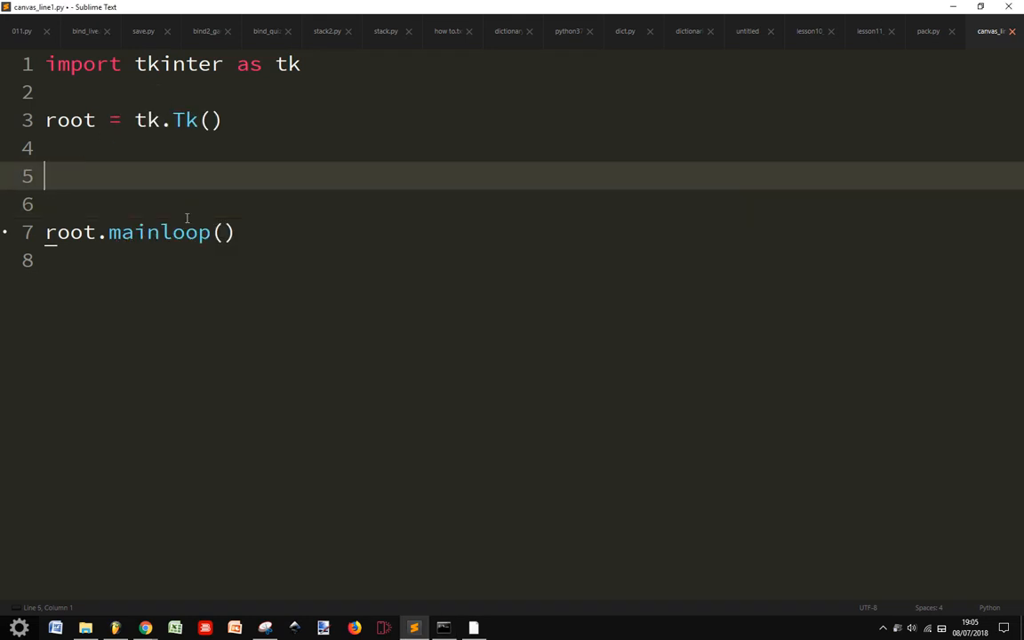
pyautogui.moveTo(3, 128)
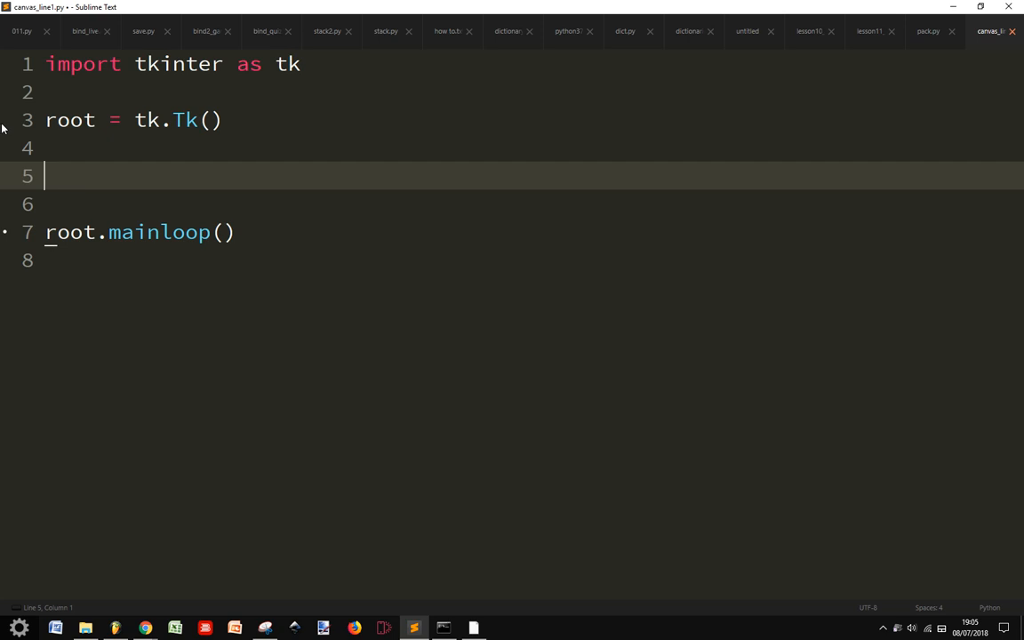
pyautogui.moveTo(238, 121)
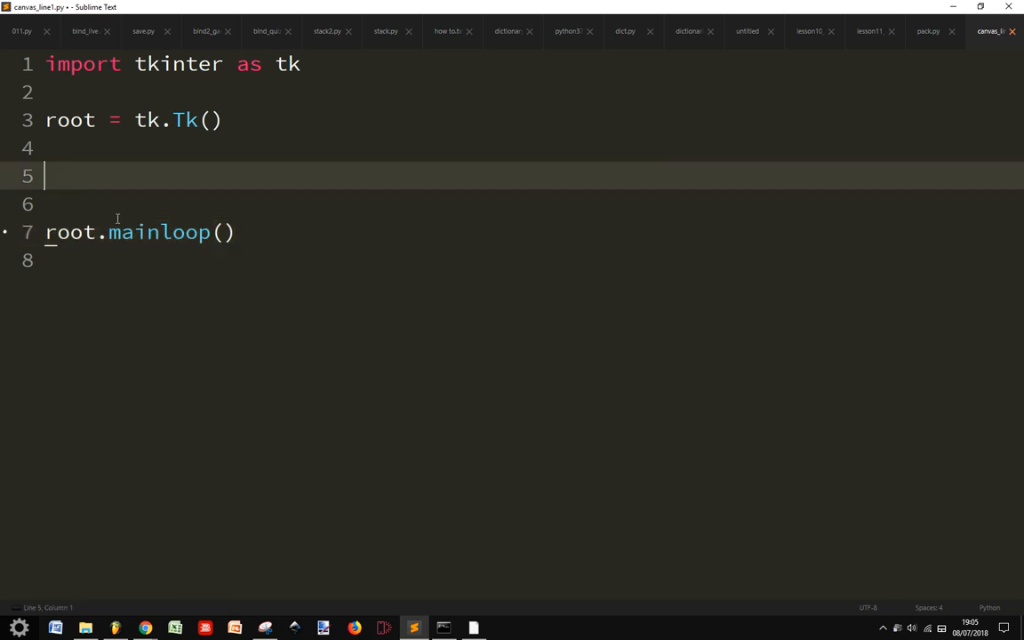
pyautogui.write('can')
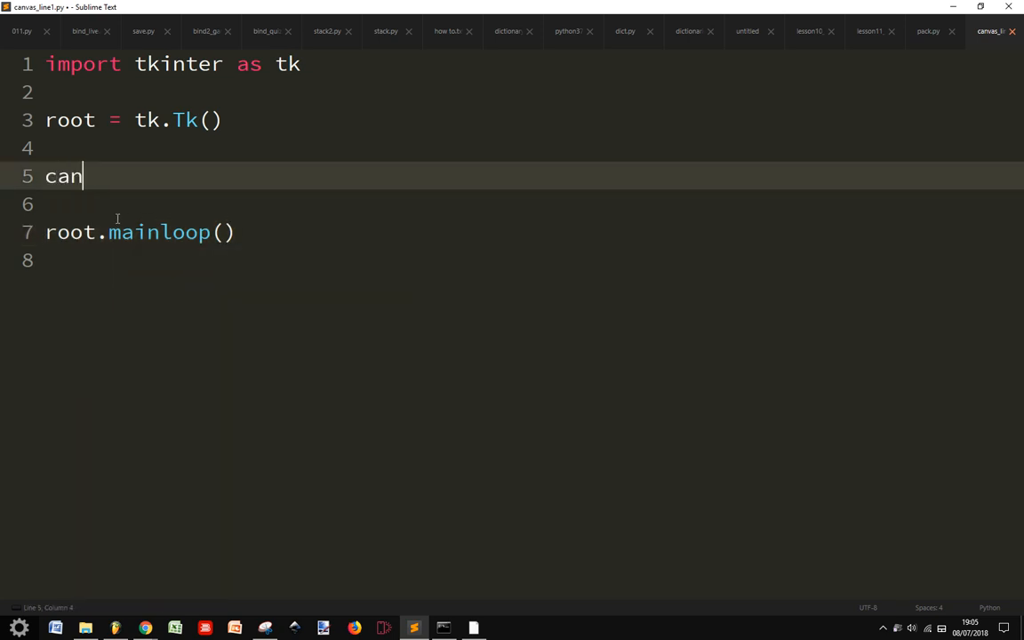
pyautogui.write('vas =')
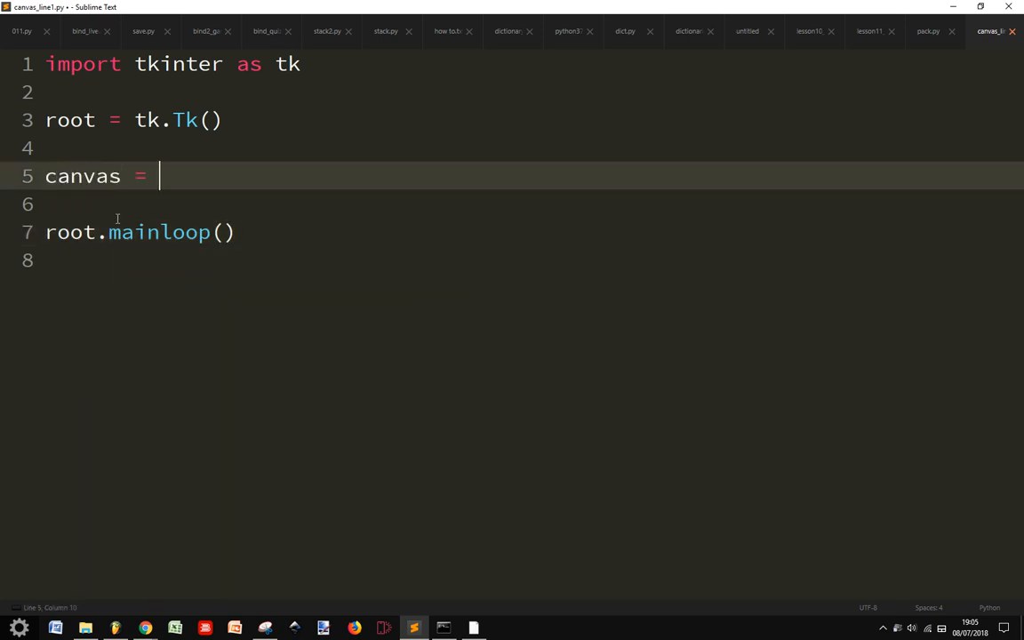
pyautogui.write('tk.Canvas(')
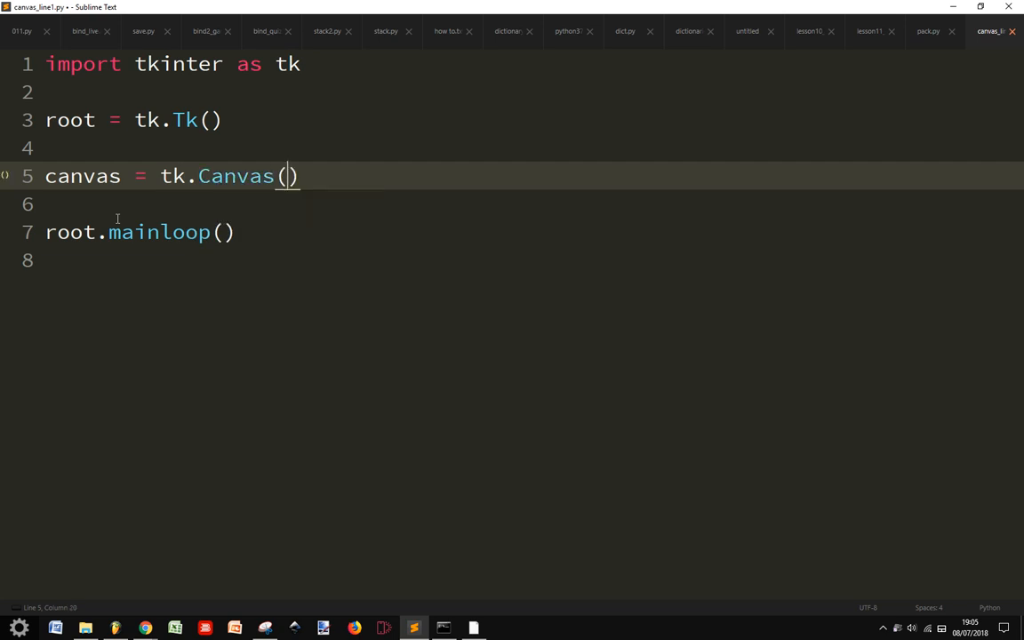
pyautogui.write('root,')
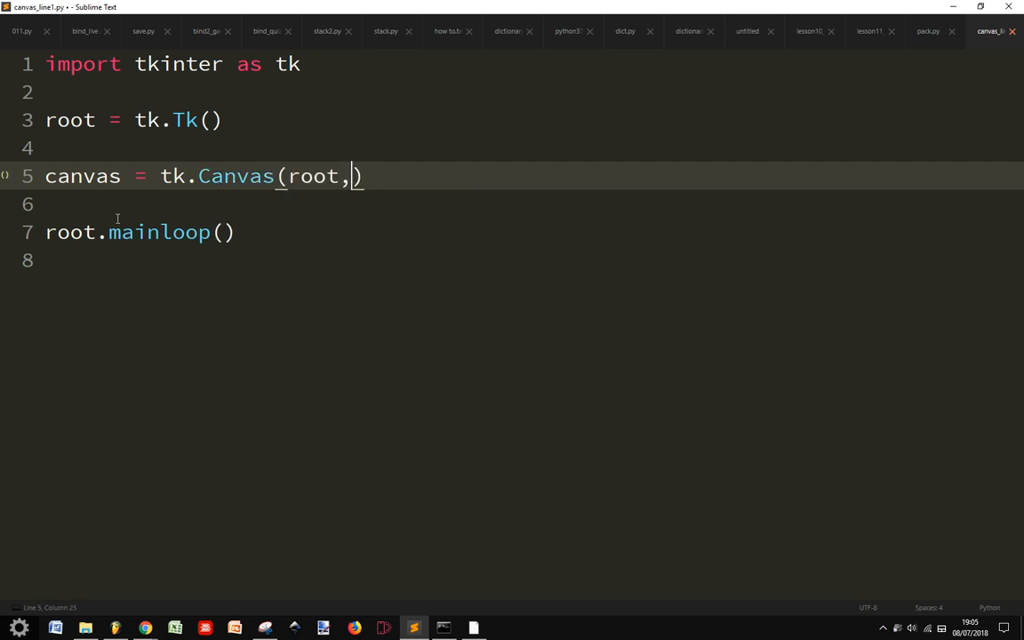
pyautogui.write('width')
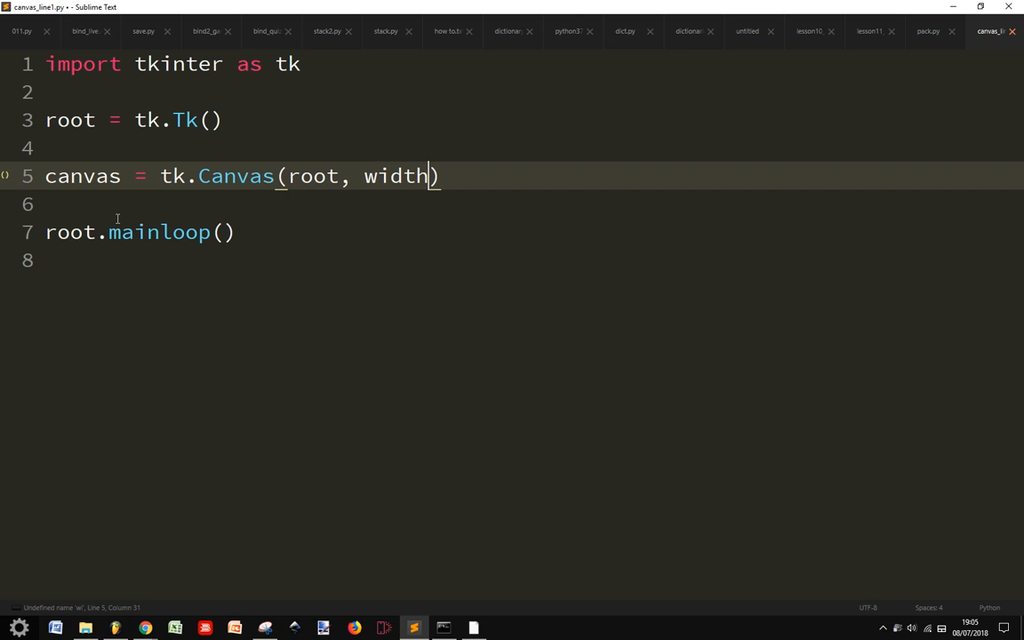
pyautogui.write('=400,')
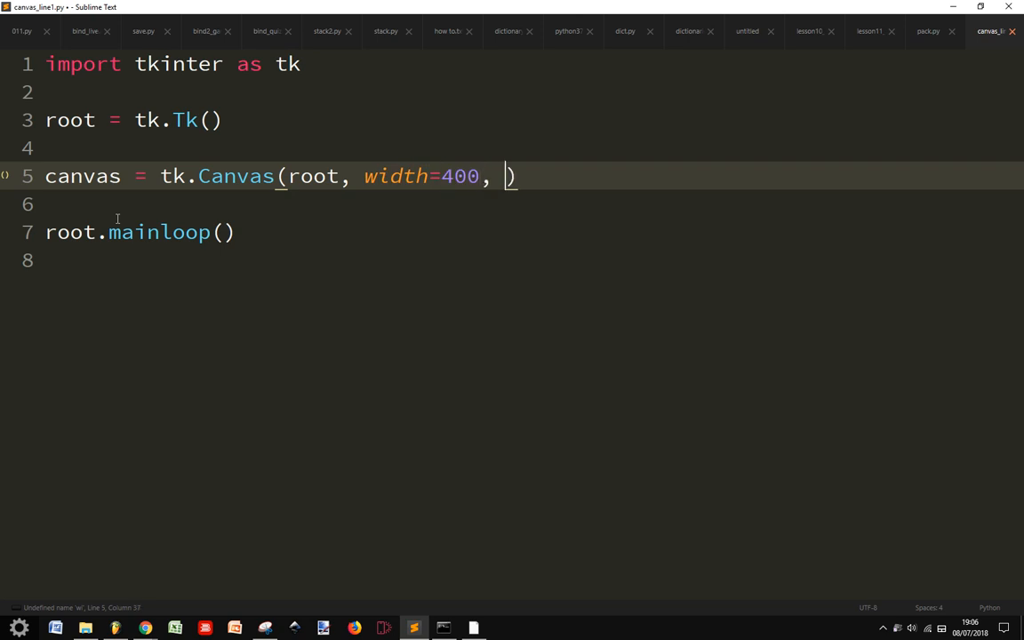
pyautogui.write('height')
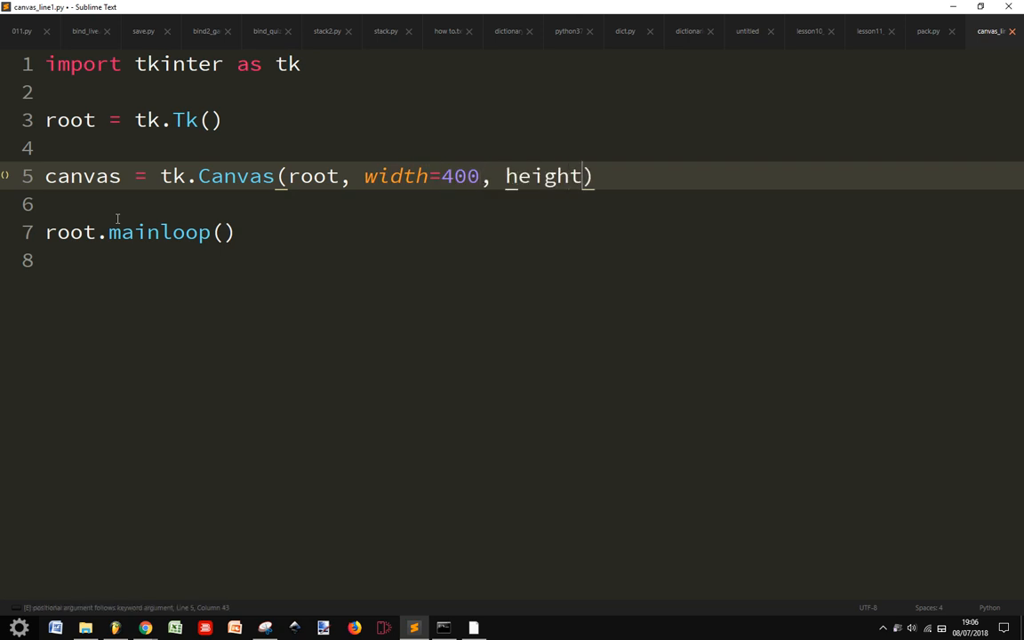
pyautogui.write('=400')
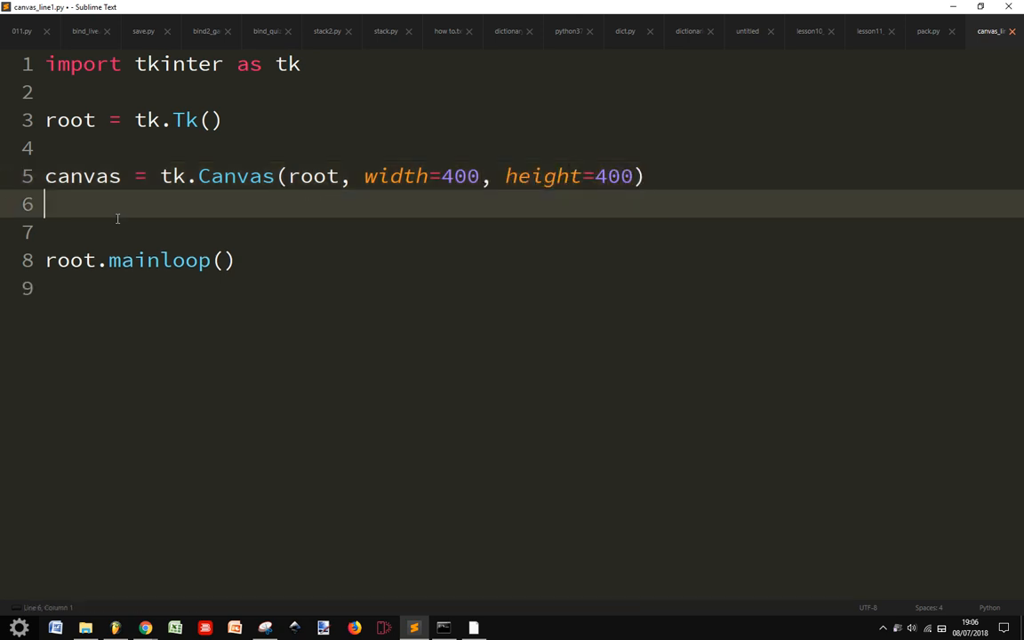
pyautogui.write('canvas.pack(')
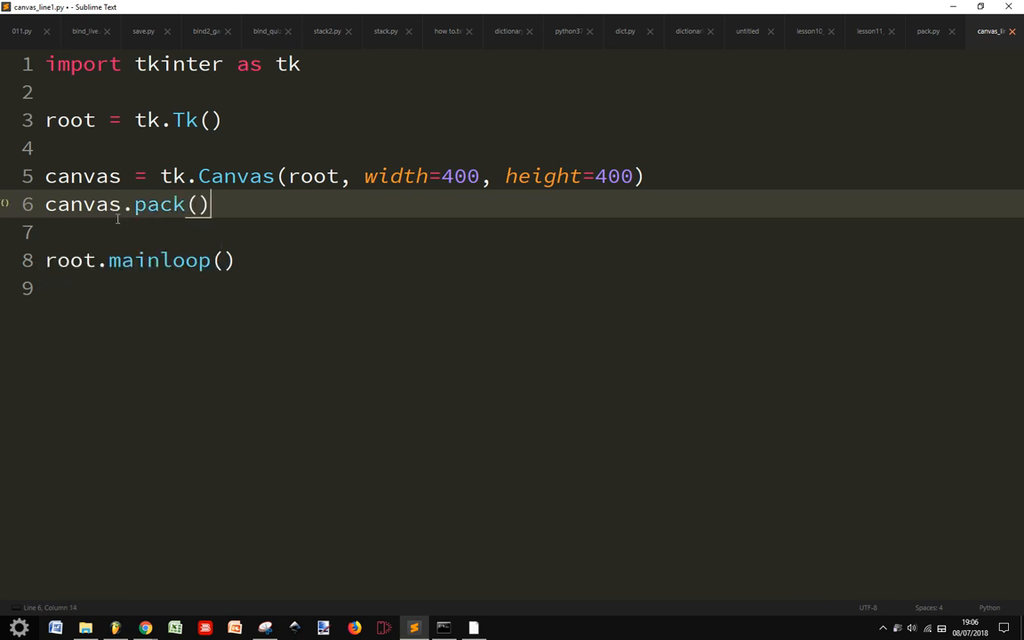
pyautogui.write('ro')
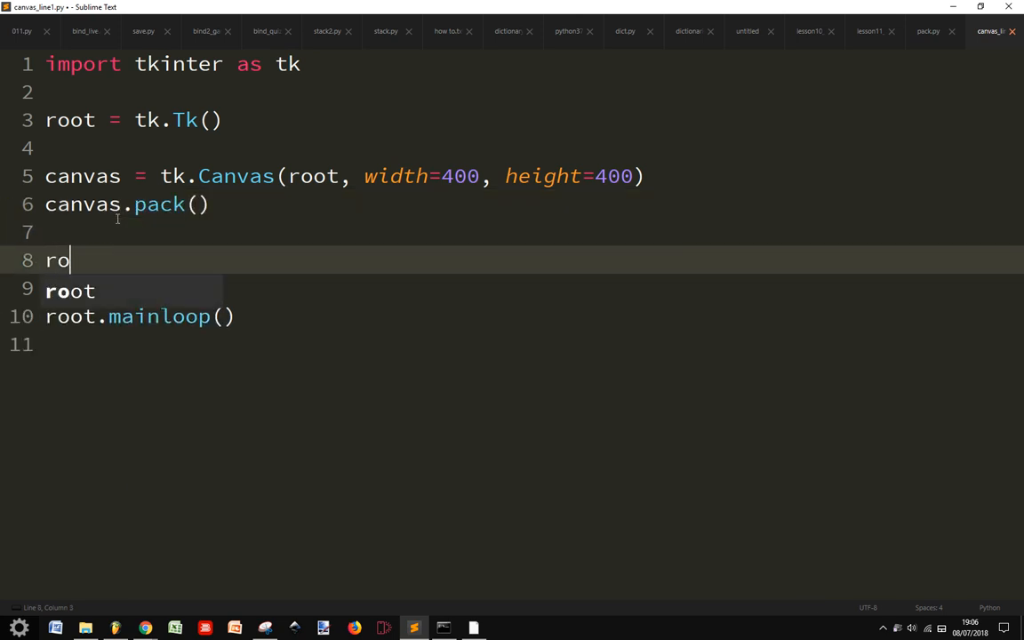
pyautogui.write('ot.')
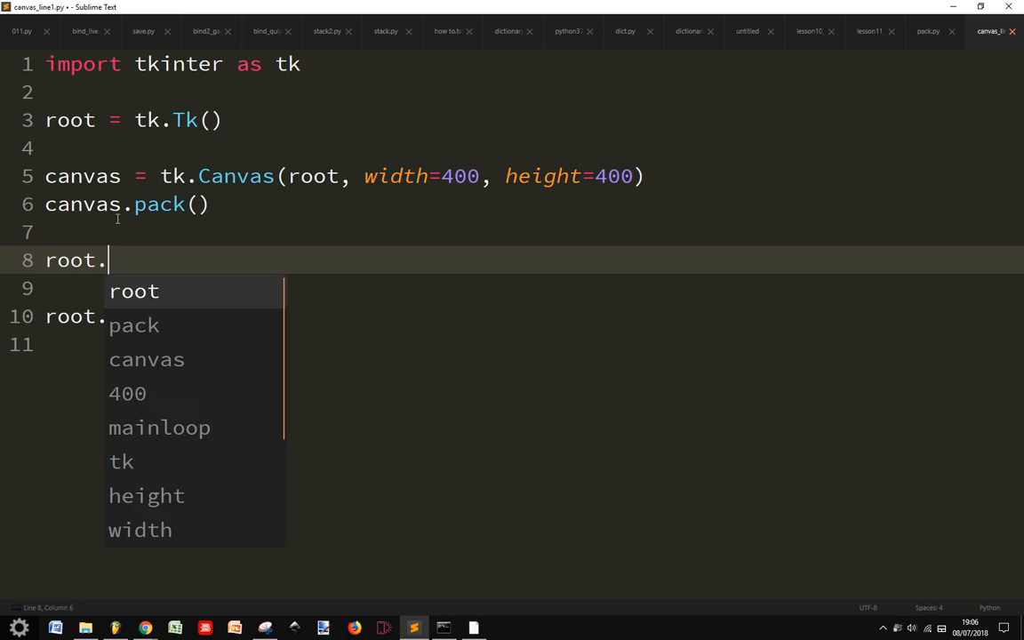
pyautogui.write('bind()')
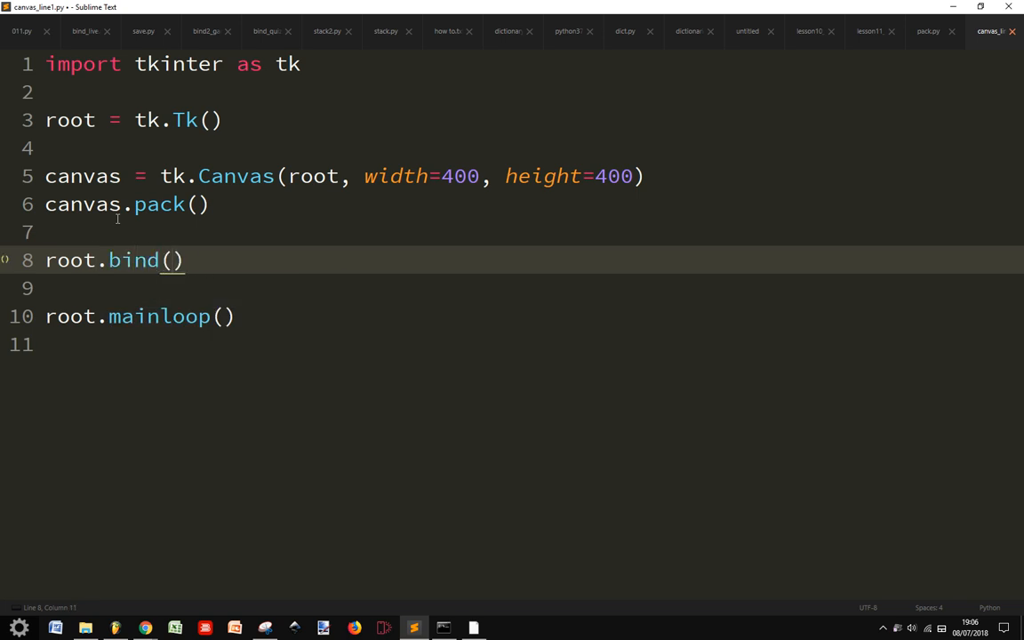
pyautogui.write('"<')
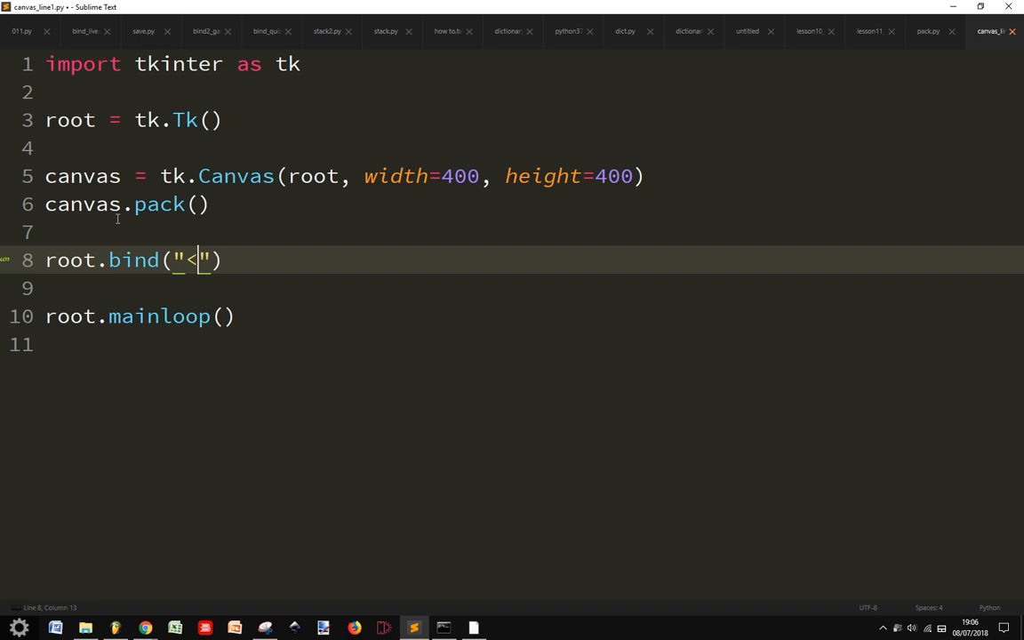
pyautogui.write('Button')
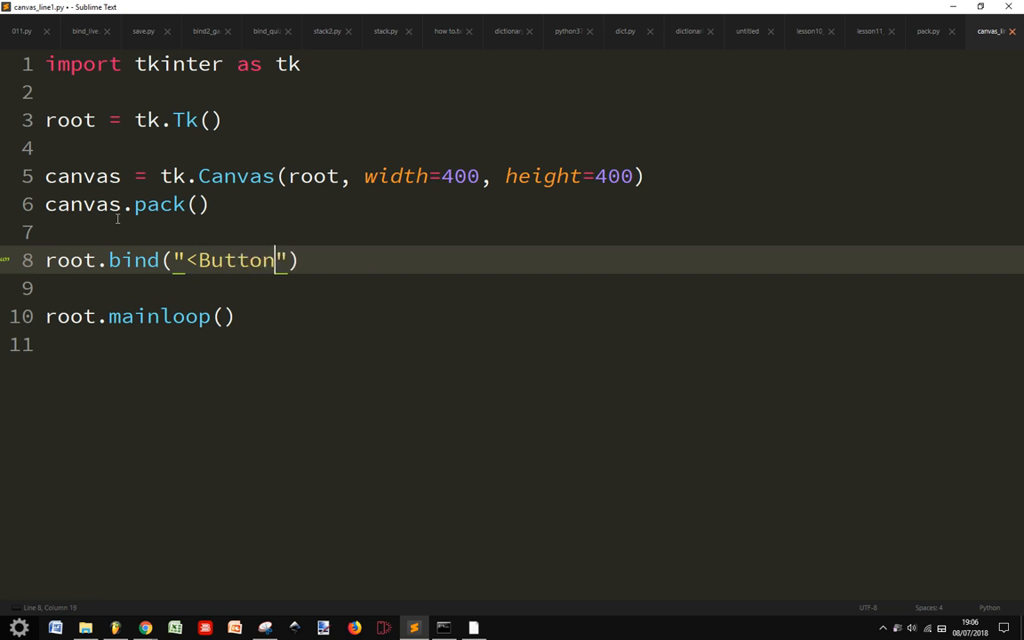
pyautogui.write('-1>')
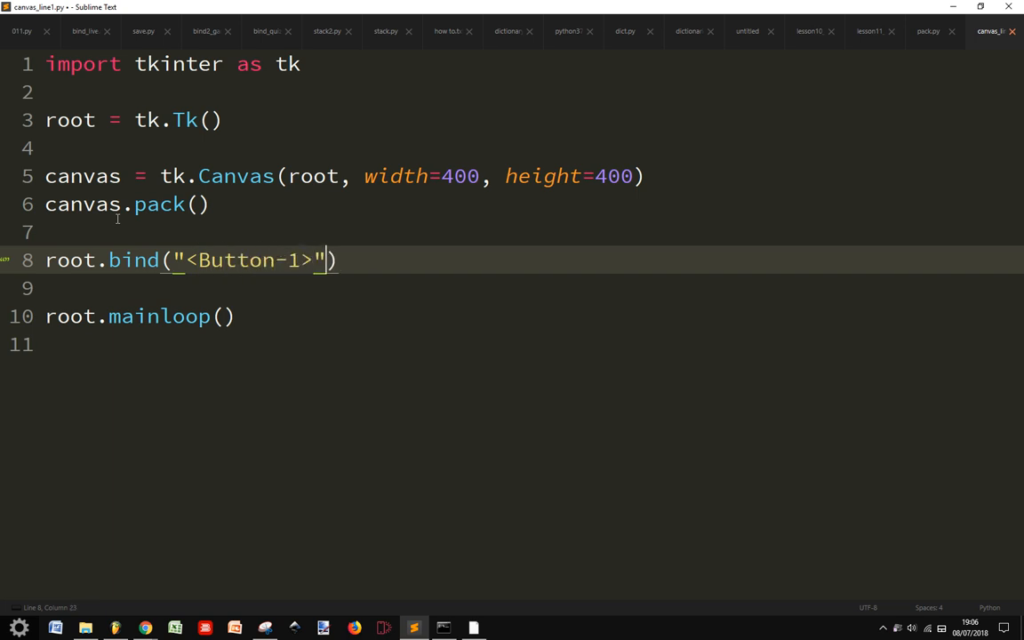
pyautogui.write(', line')
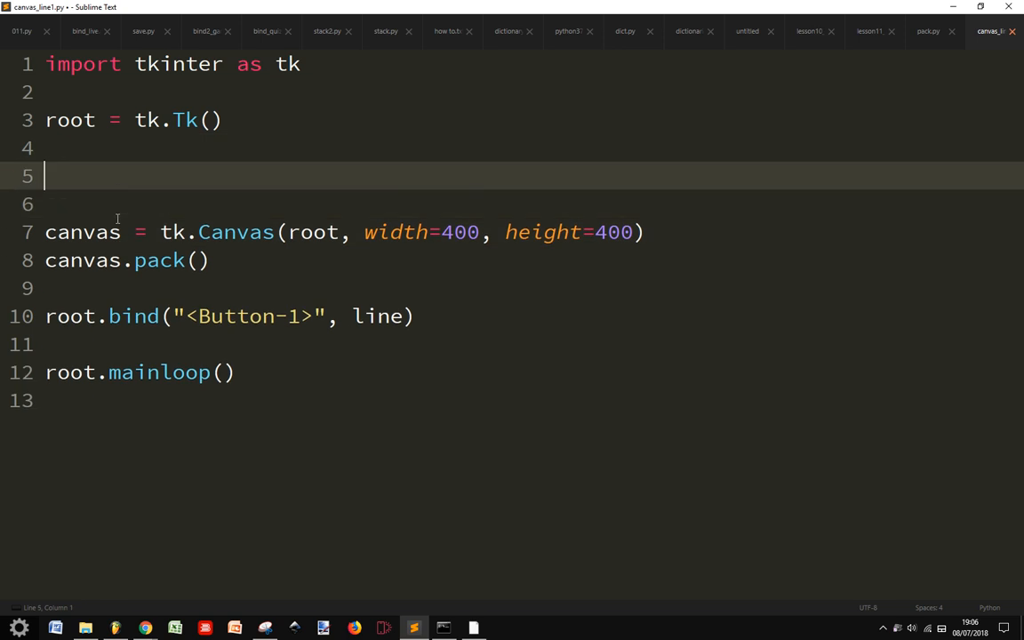
pyautogui.write('def l')
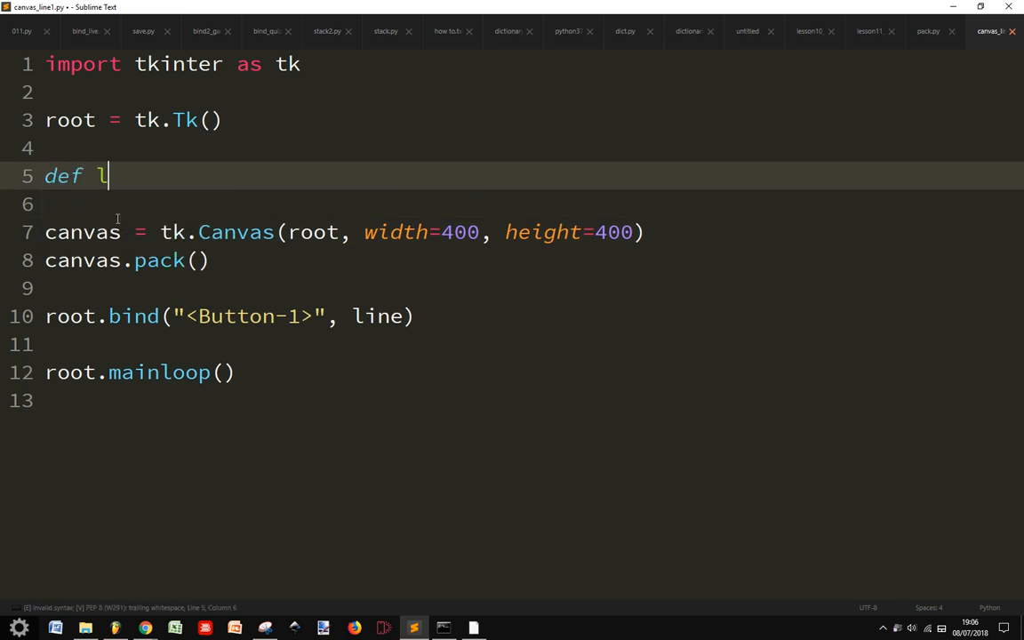
pyautogui.write('ine(e')
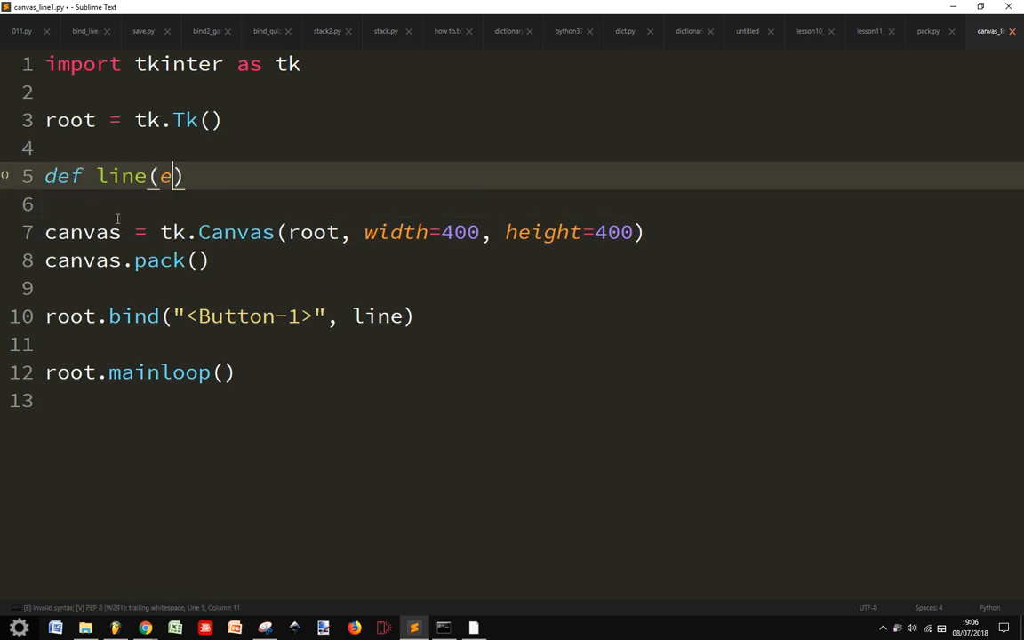
pyautogui.write('vent')
pyautogui.write('canv')
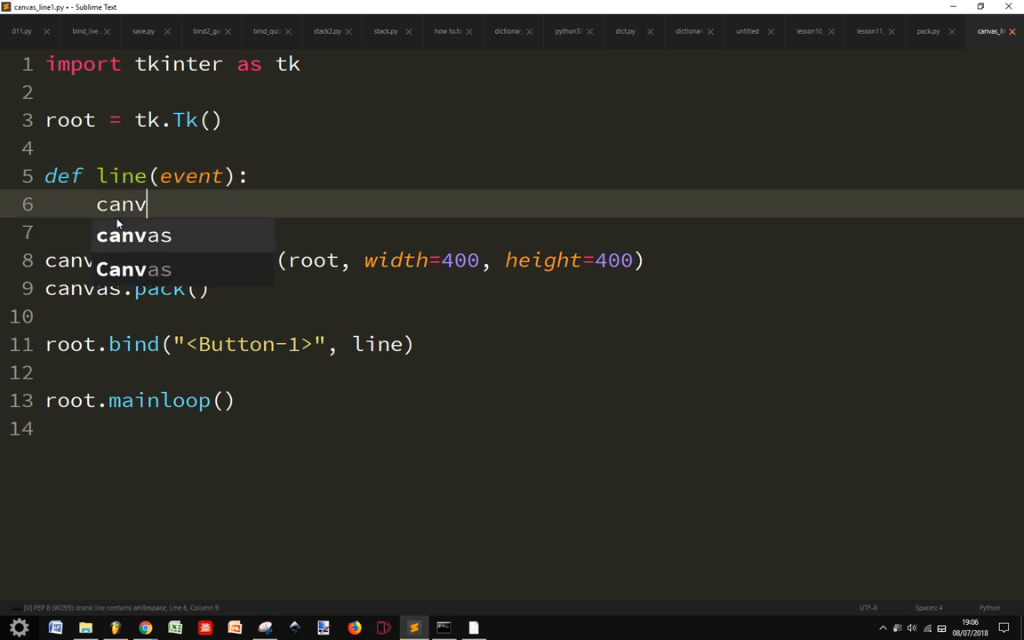
pyautogui.write('as.create')
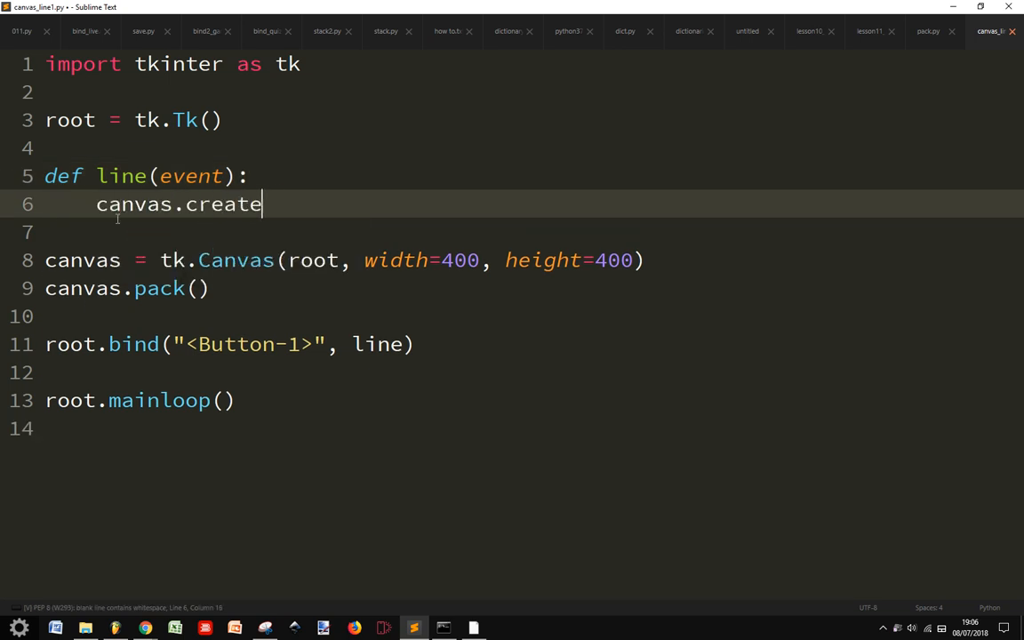
pyautogui.write('_line(0')
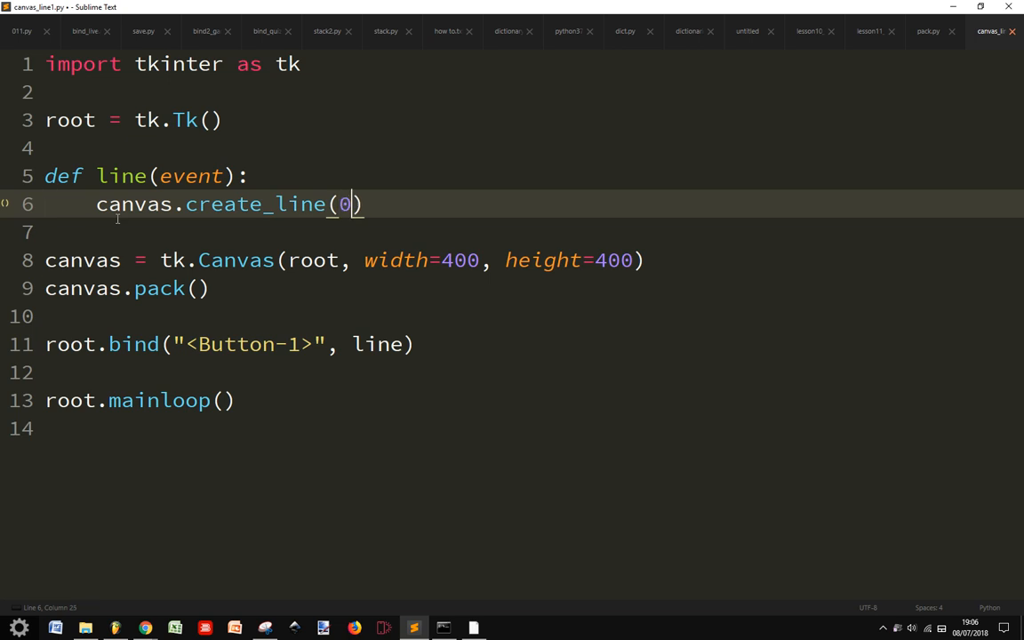
pyautogui.write(', 0, event.x,')
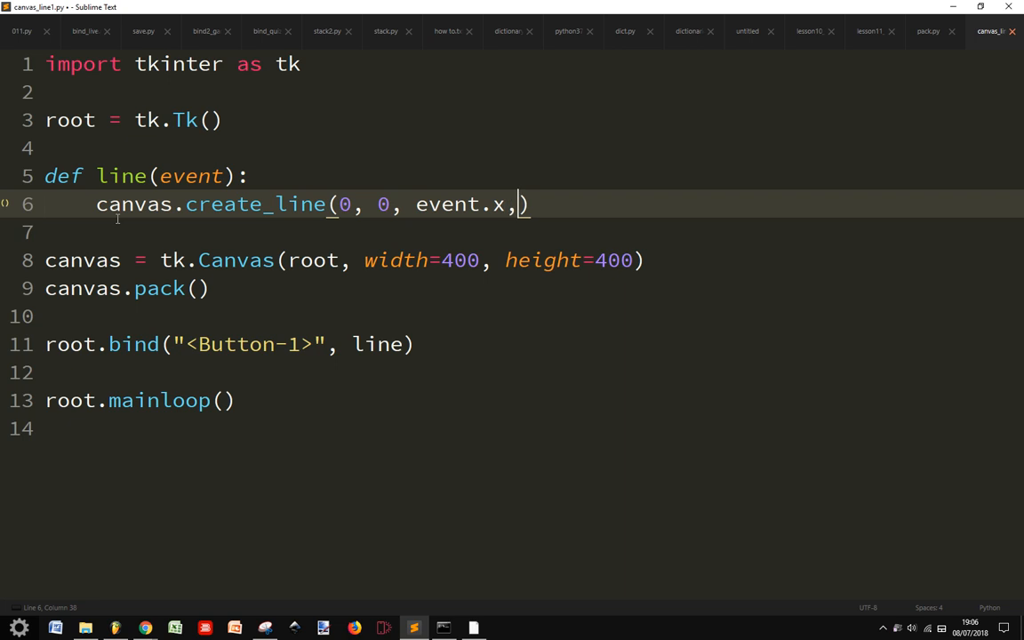
pyautogui.write('event.')
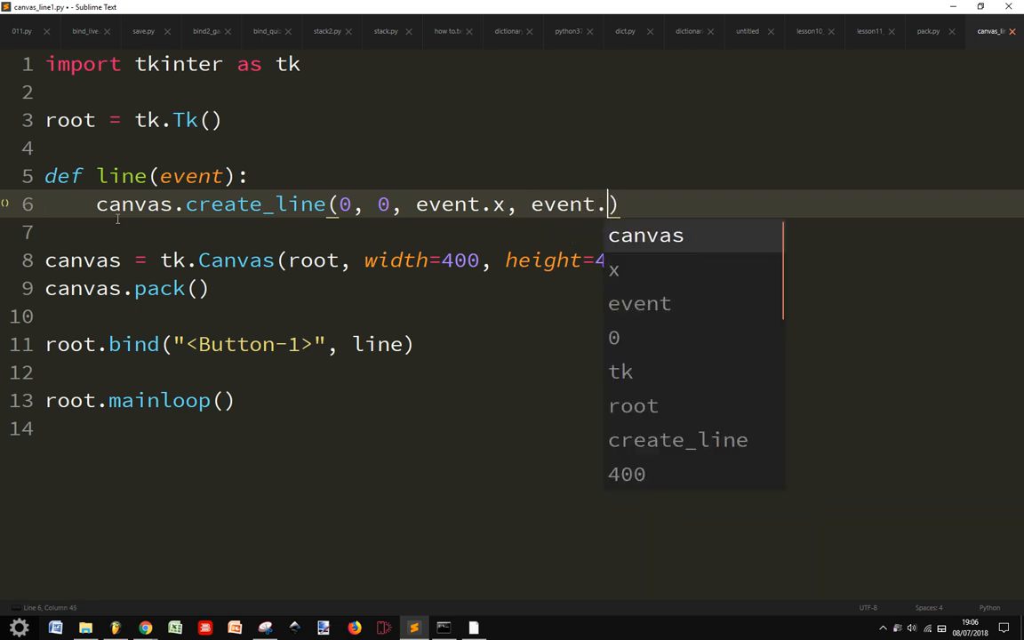
pyautogui.write('y')
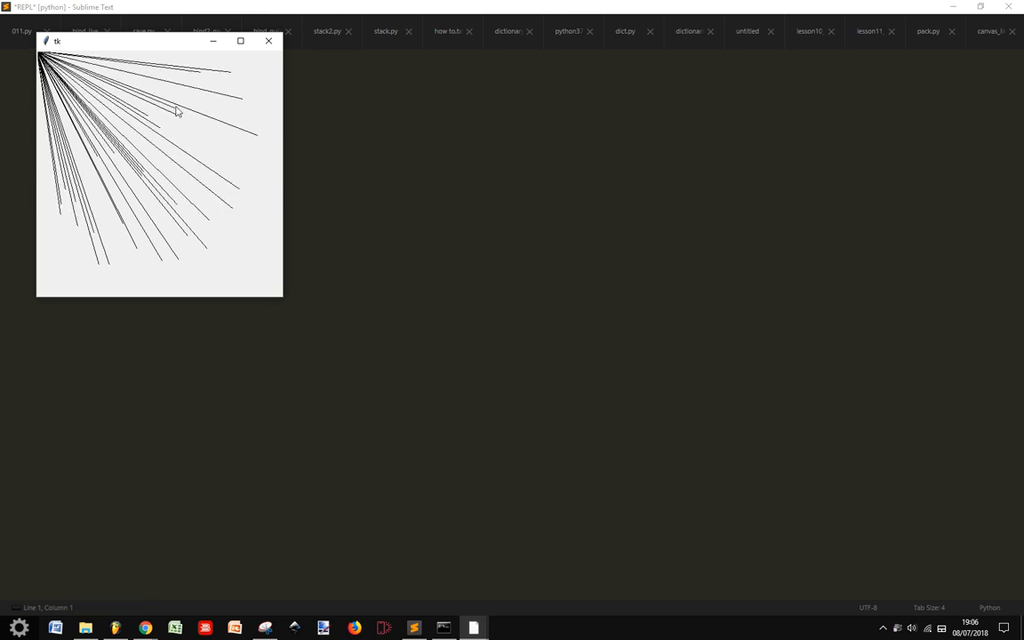
pyautogui.moveTo(249, 227)
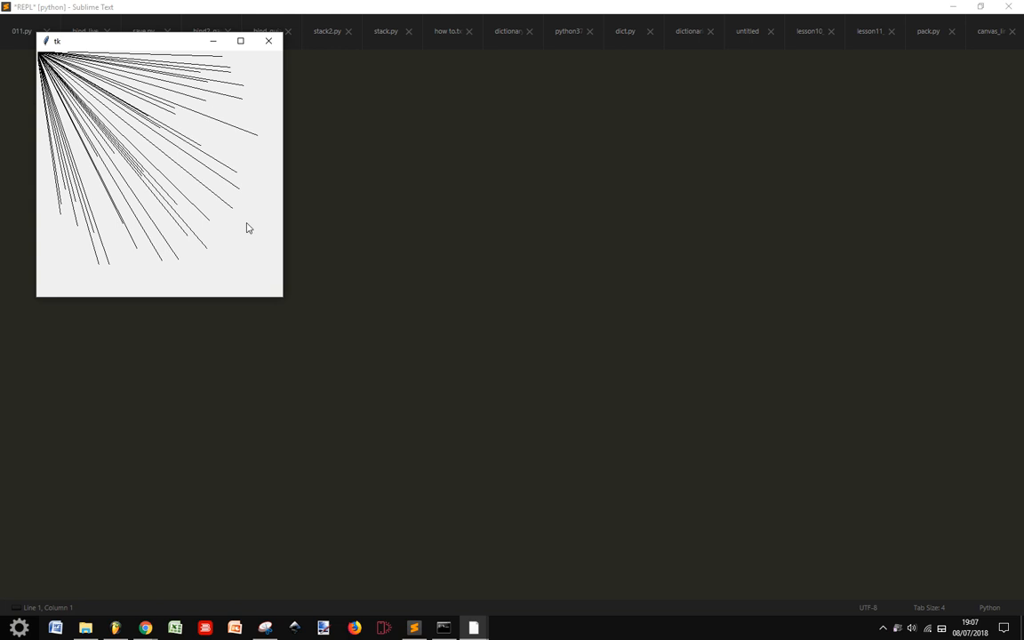